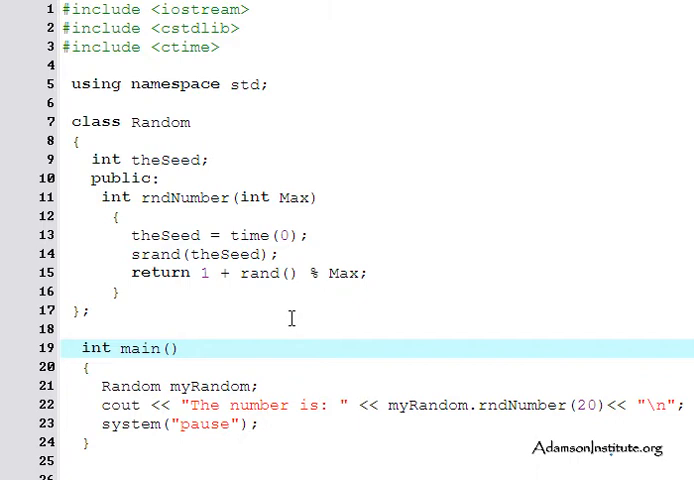
mouse_move(286, 318)
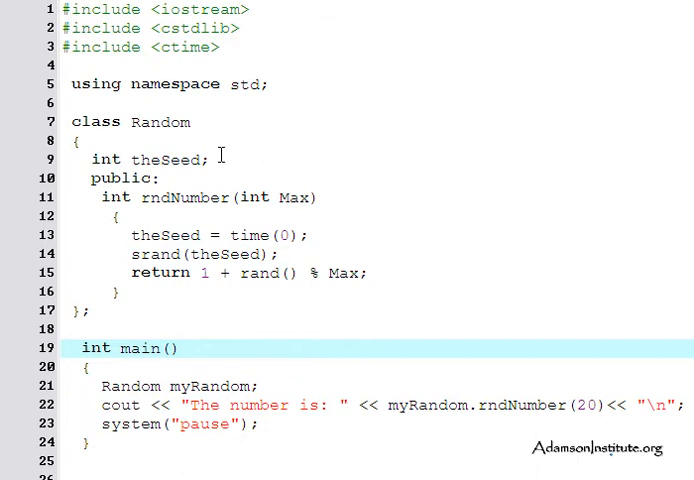
mouse_move(208, 120)
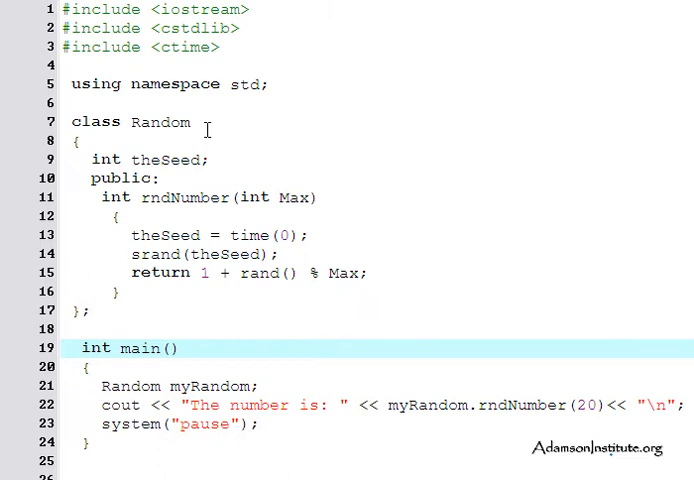
mouse_move(238, 52)
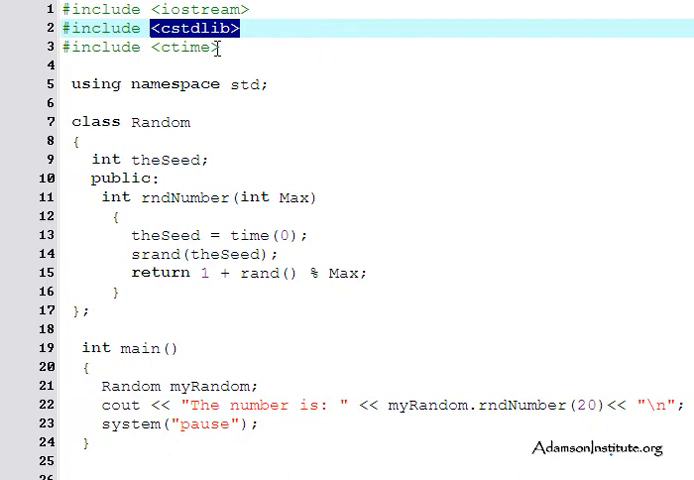
mouse_move(264, 272)
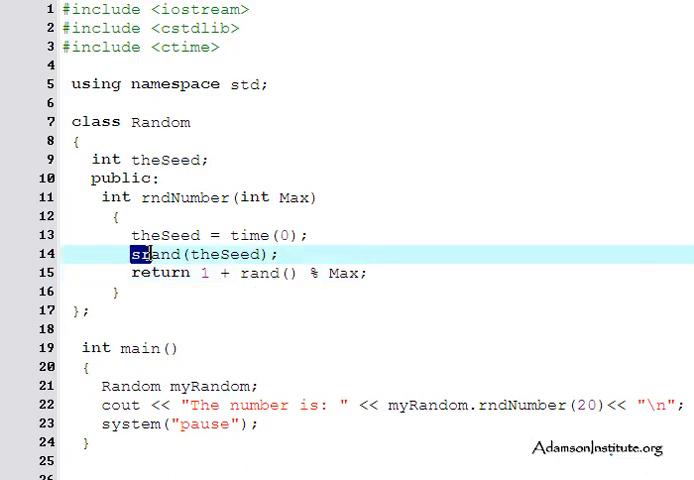
- Change main's rndNumber argument from 20 to 10
double_click(156, 254)
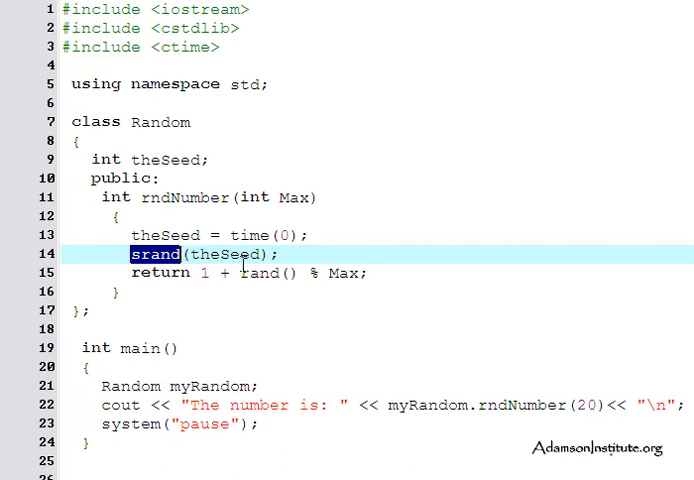
mouse_move(176, 96)
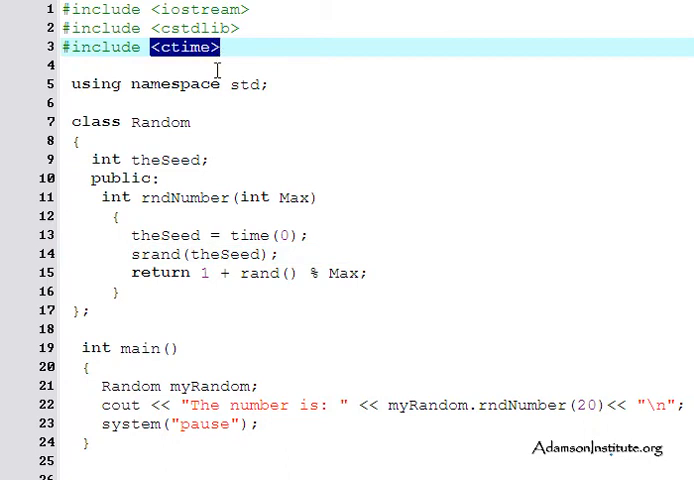
mouse_move(216, 236)
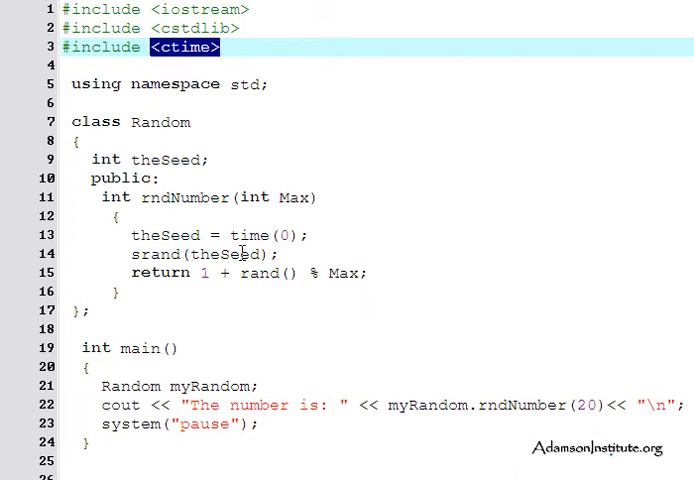
mouse_move(216, 224)
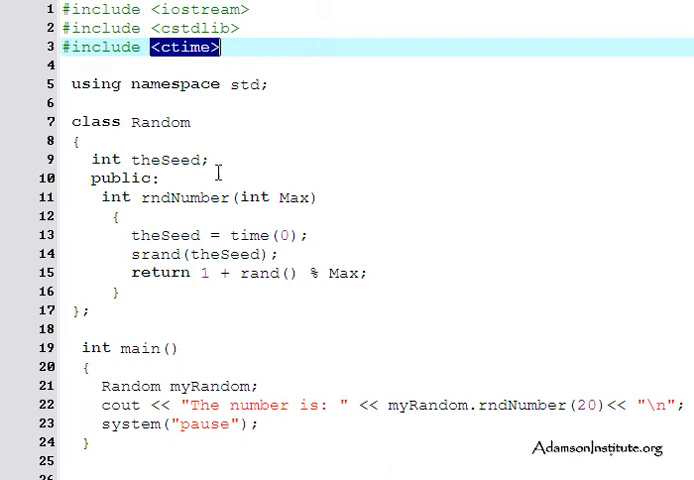
mouse_move(130, 122)
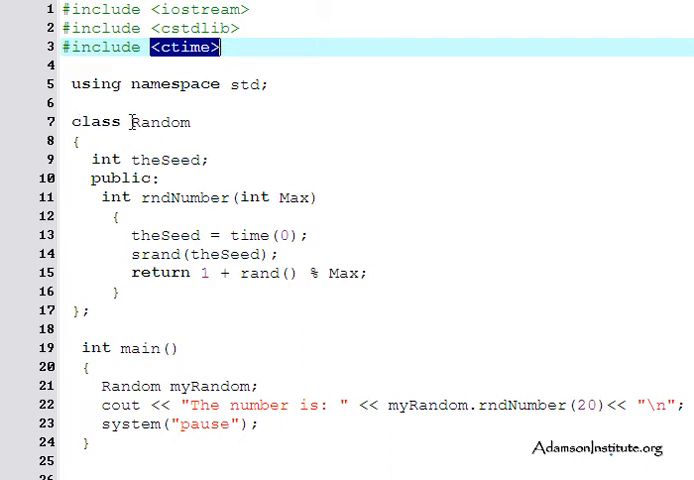
mouse_move(90, 160)
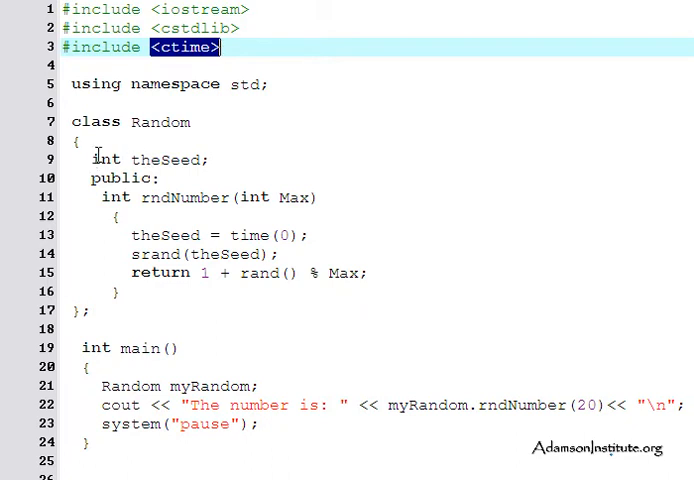
mouse_move(88, 142)
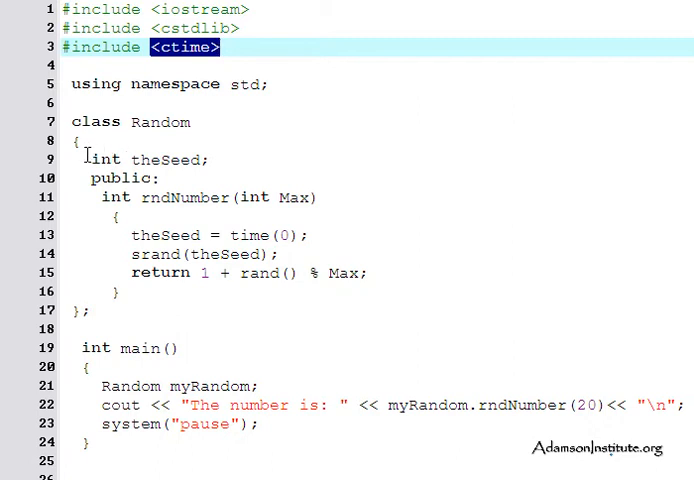
mouse_move(132, 160)
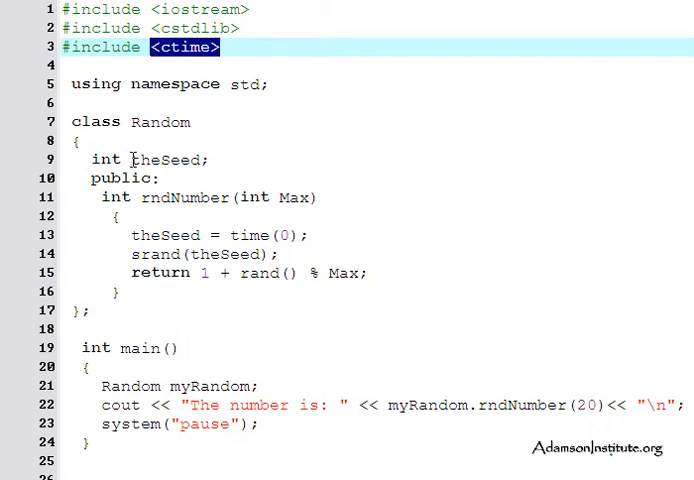
mouse_move(196, 160)
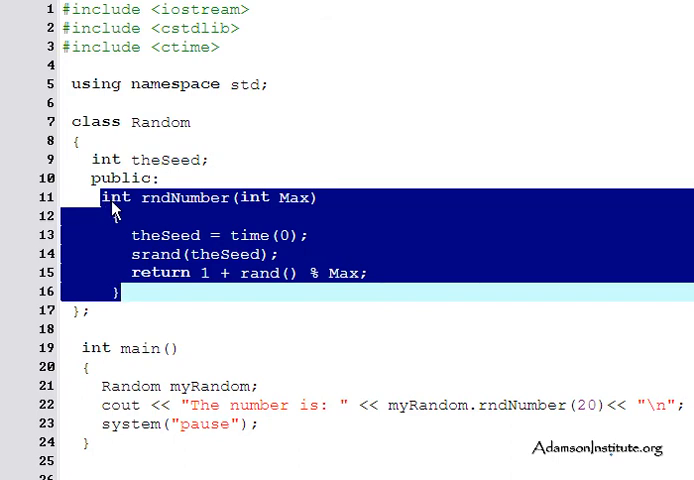
mouse_move(144, 212)
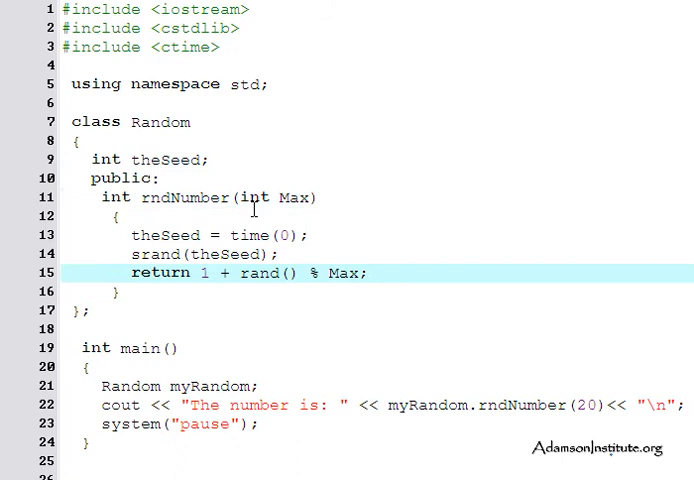
mouse_move(302, 200)
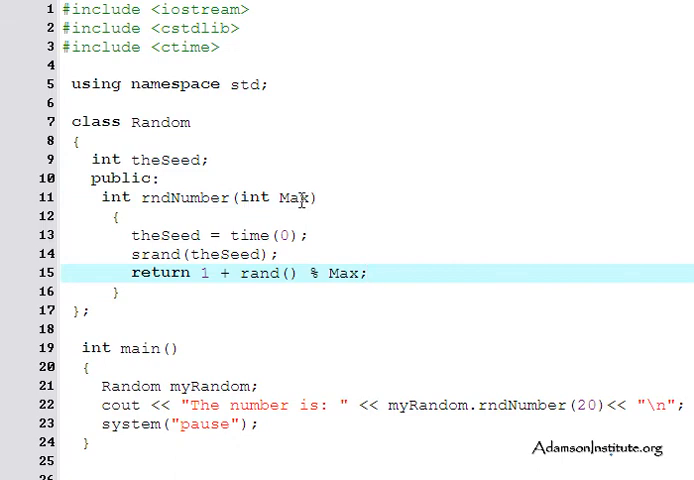
mouse_move(140, 232)
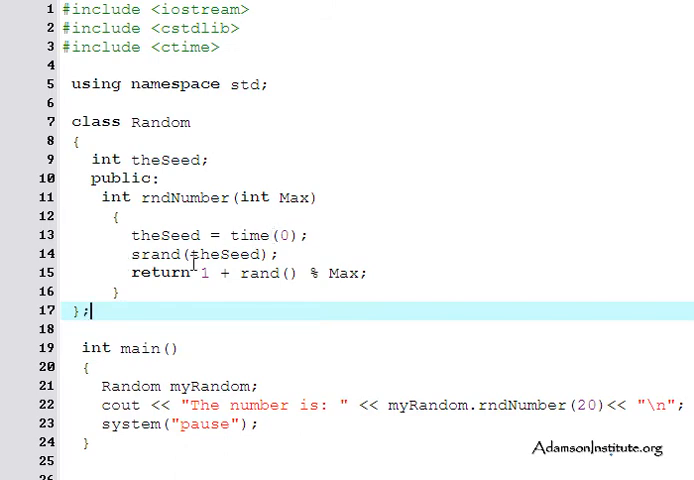
mouse_move(196, 256)
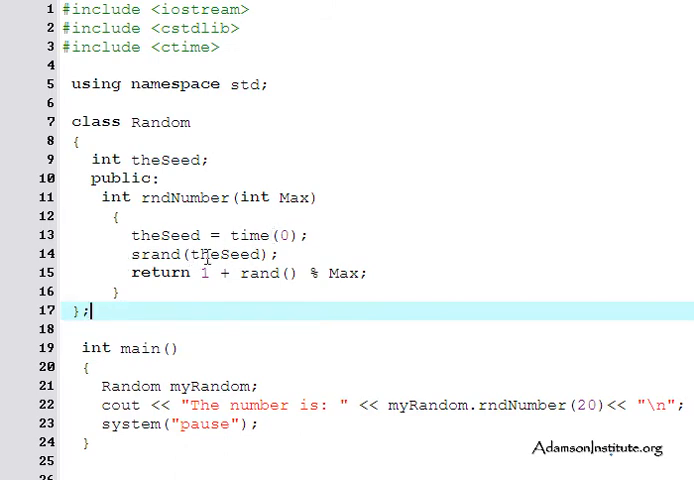
mouse_move(232, 252)
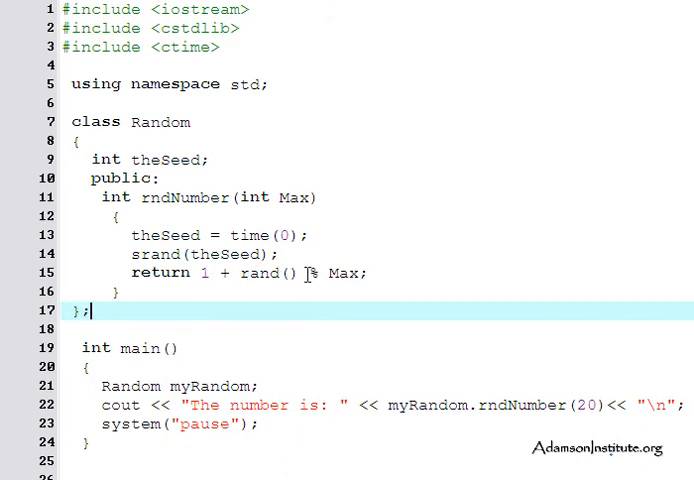
mouse_move(316, 222)
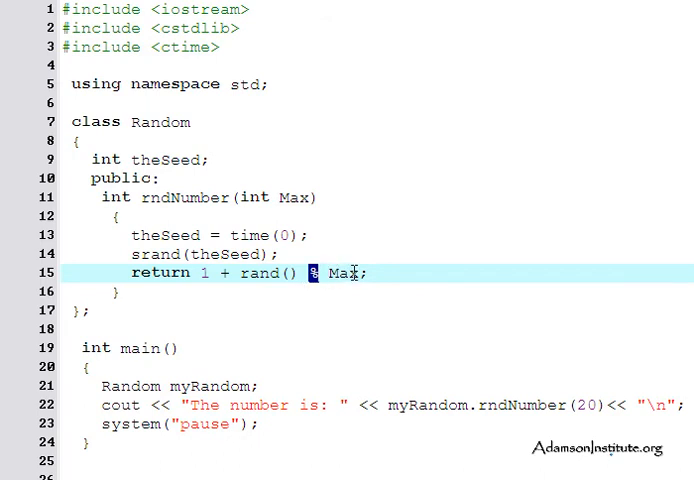
mouse_move(340, 268)
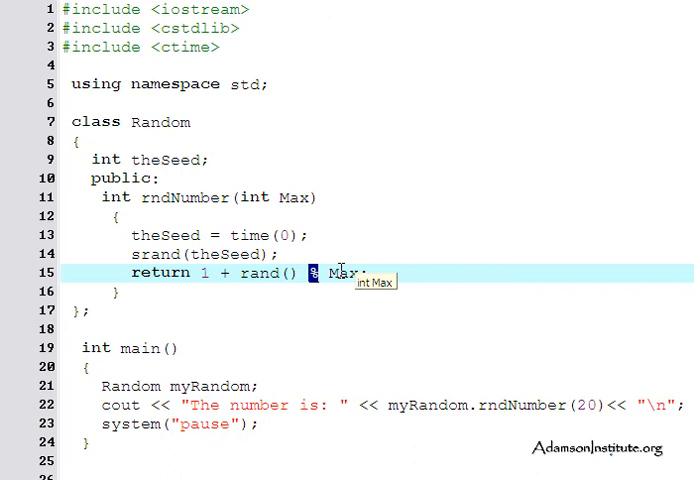
mouse_move(318, 294)
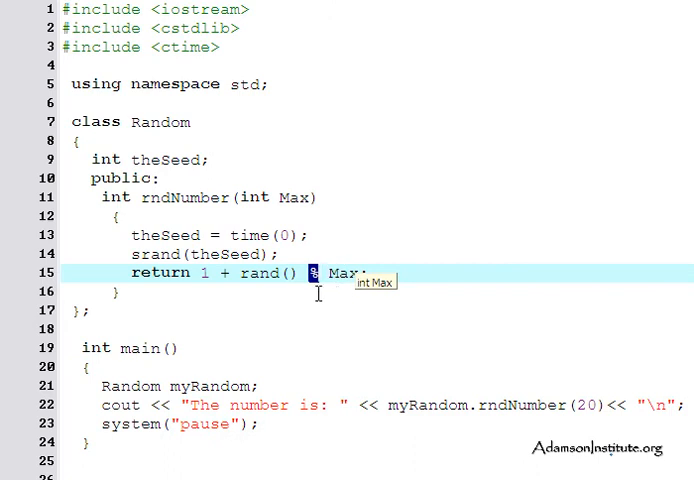
mouse_move(130, 312)
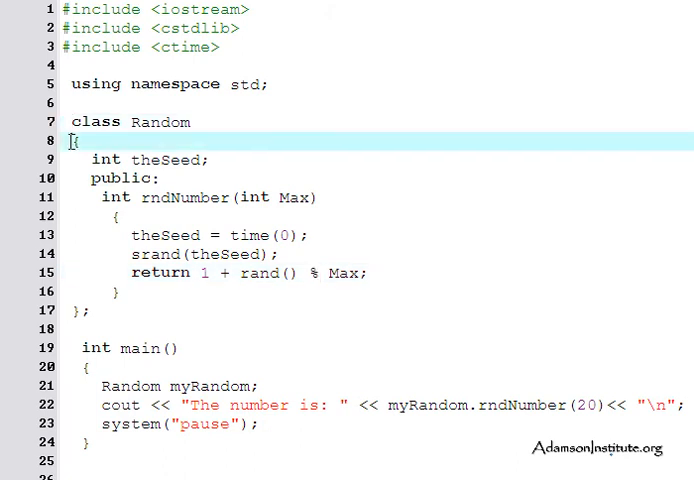
drag(76, 140, 90, 312)
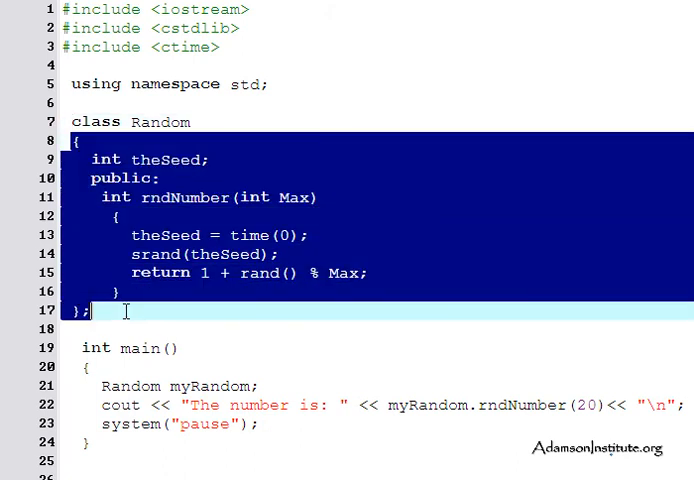
mouse_move(228, 360)
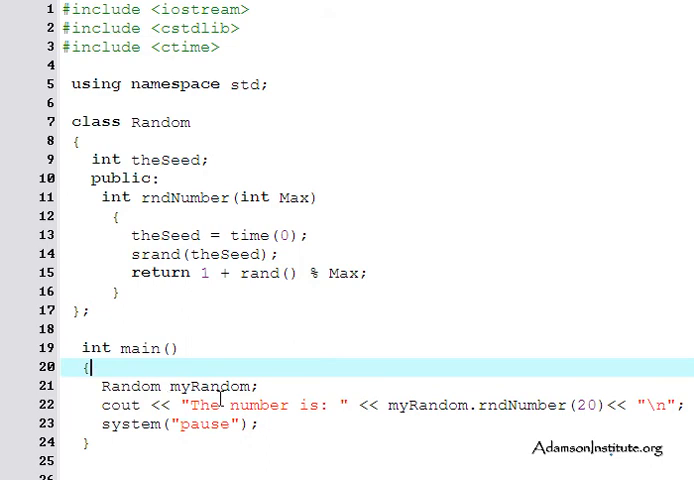
mouse_move(204, 404)
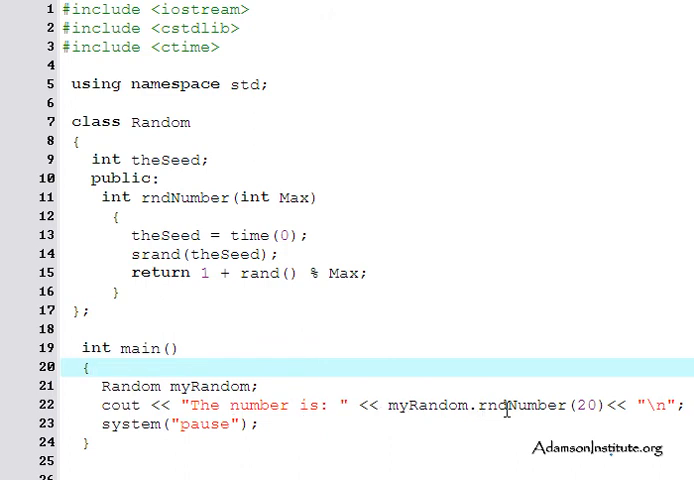
mouse_move(174, 212)
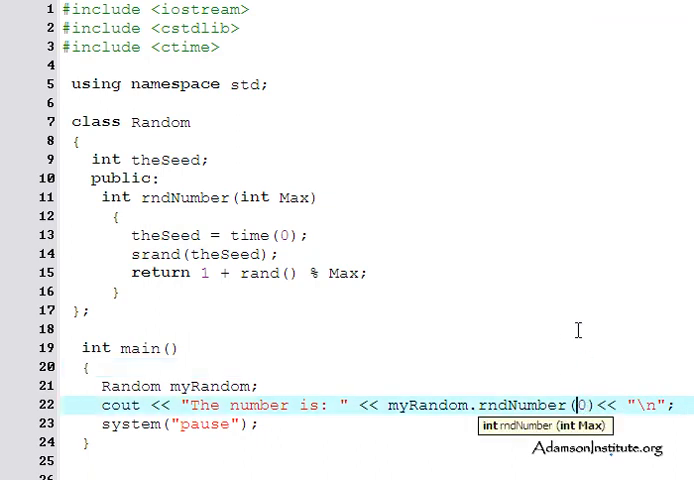
text(1)
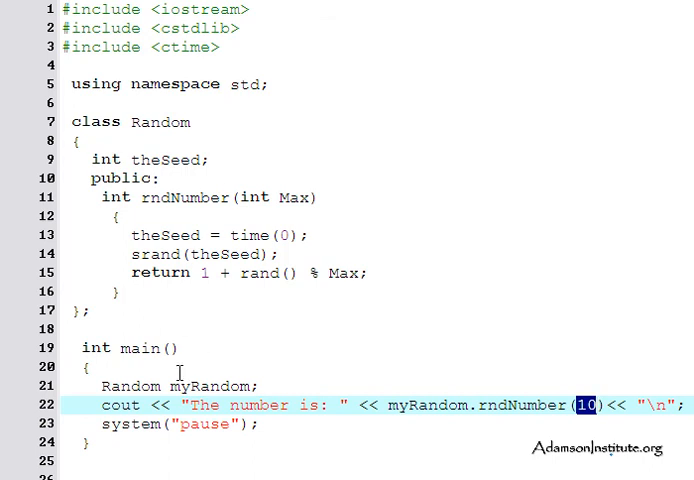
mouse_move(114, 314)
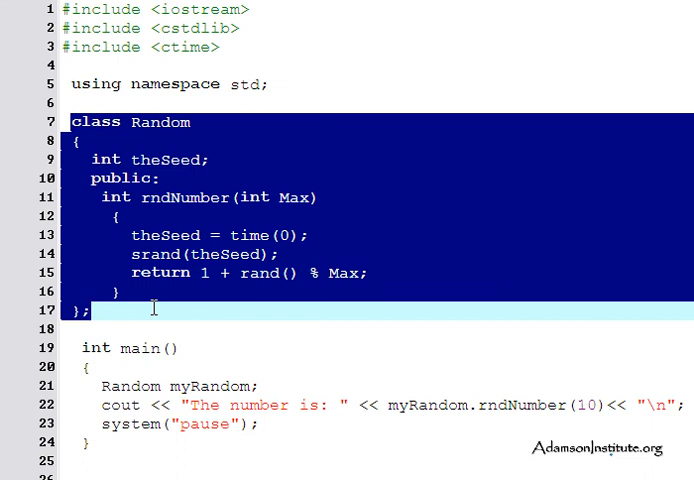
mouse_move(156, 330)
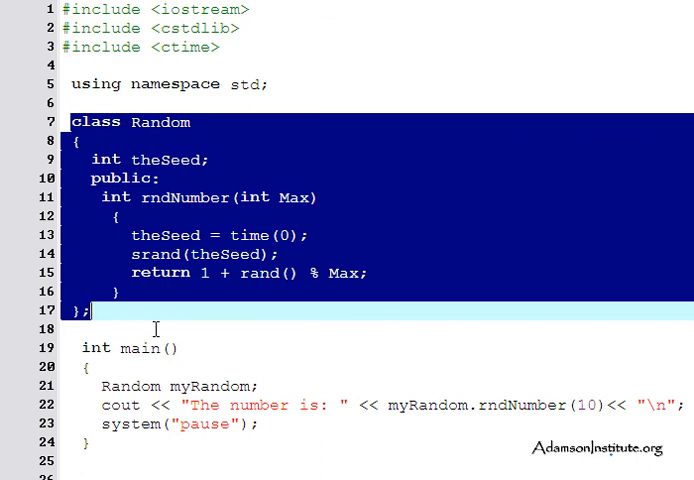
mouse_move(192, 324)
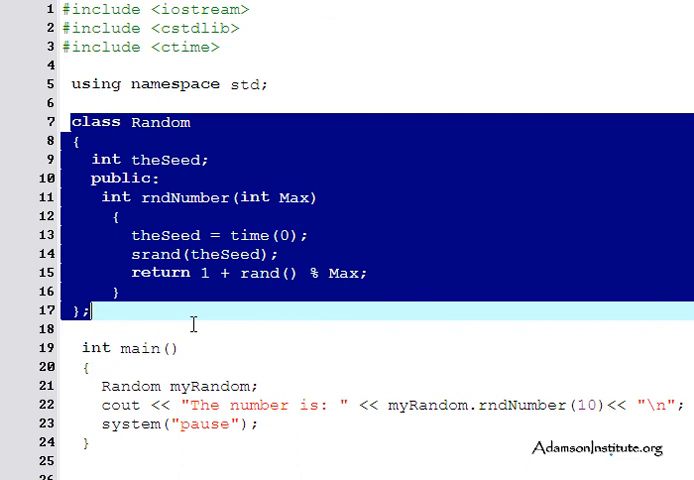